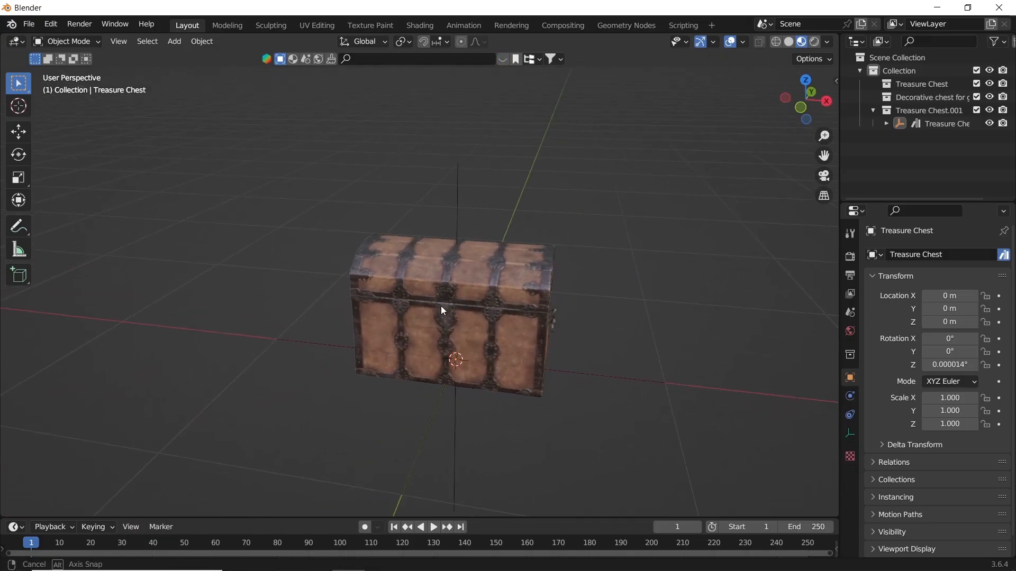
Orbit the viewport around the textured treasure chest
left_click_drag(440, 310, 397, 422)
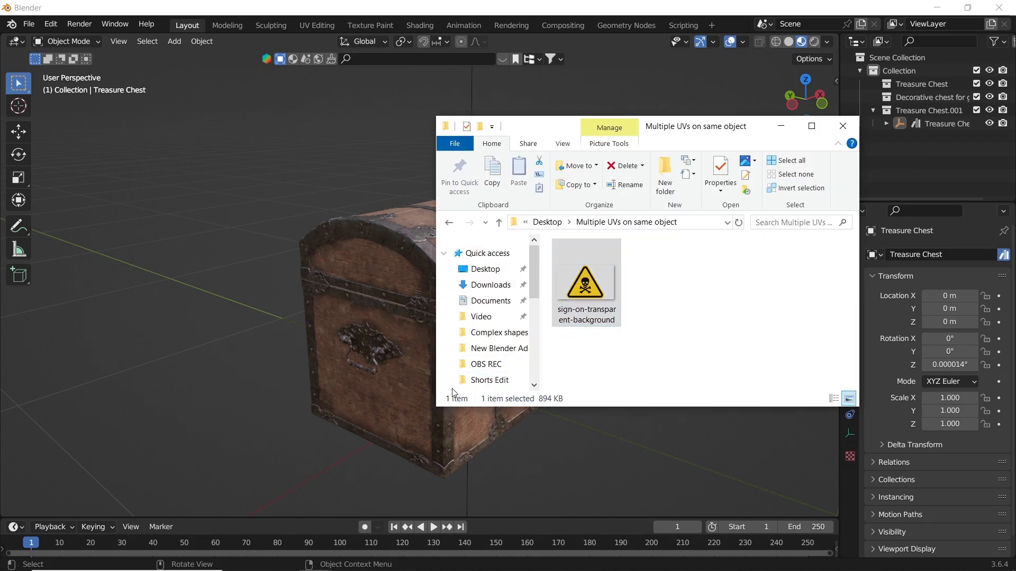
Bring the skull warning-sign image file into the chest's shader as an image texture
left_click(842, 126)
type("mix")
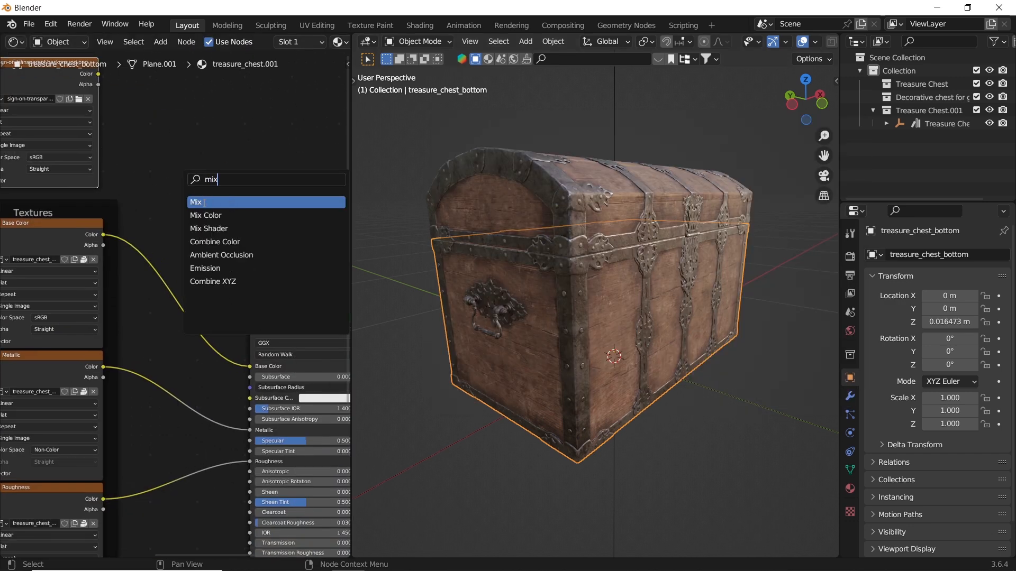
Blend the sign image into the base color through a Mix node in plain Mix mode, image colour on B
left_click(196, 203)
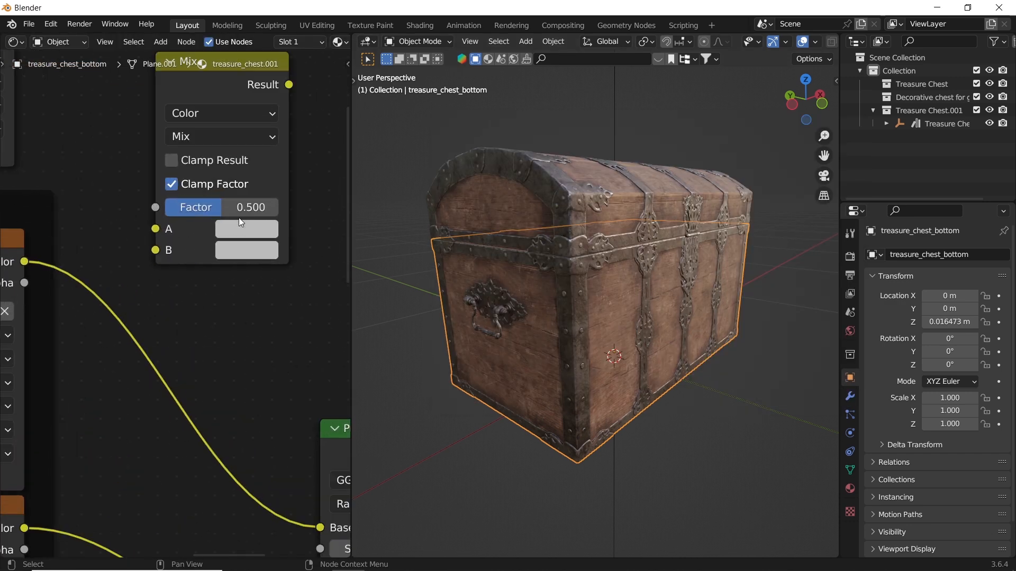
left_click(220, 137)
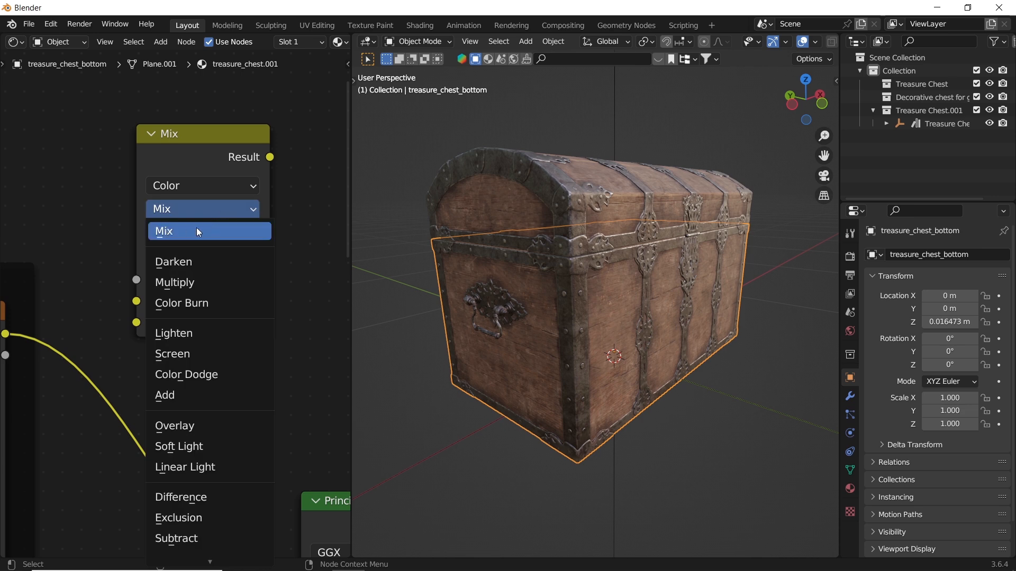
left_click(163, 230)
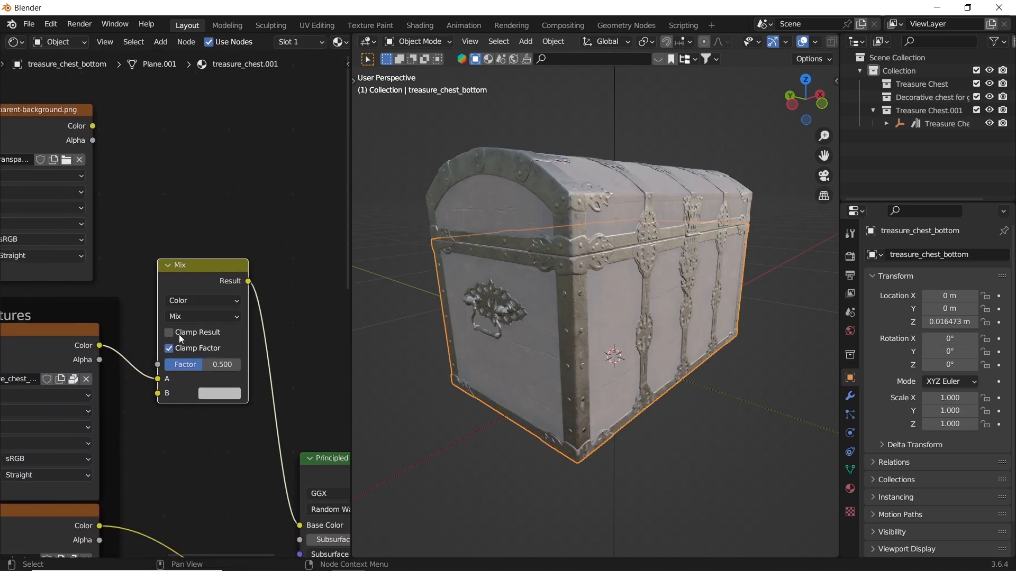
left_click_drag(180, 265, 227, 204)
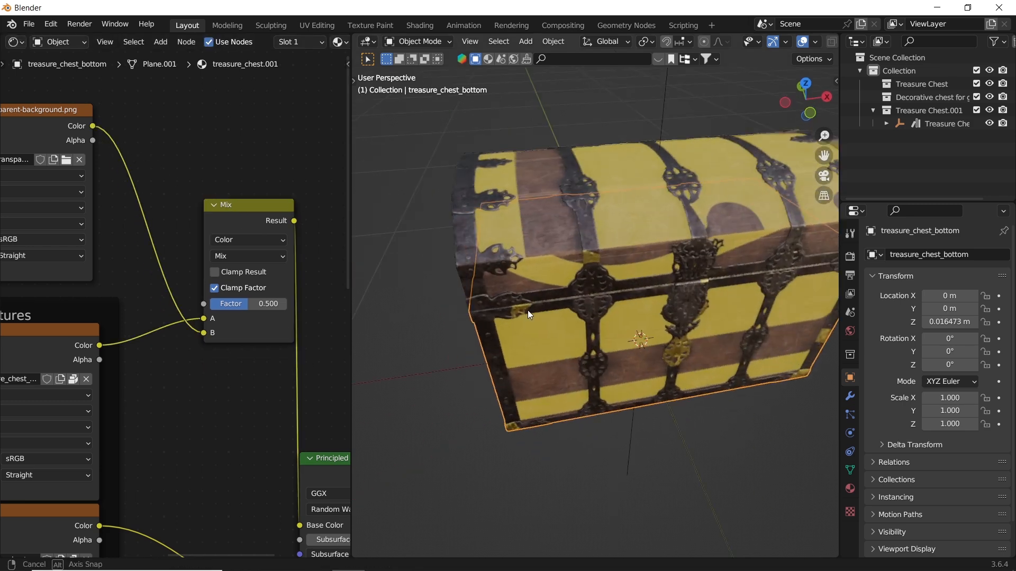
left_click_drag(528, 314, 461, 204)
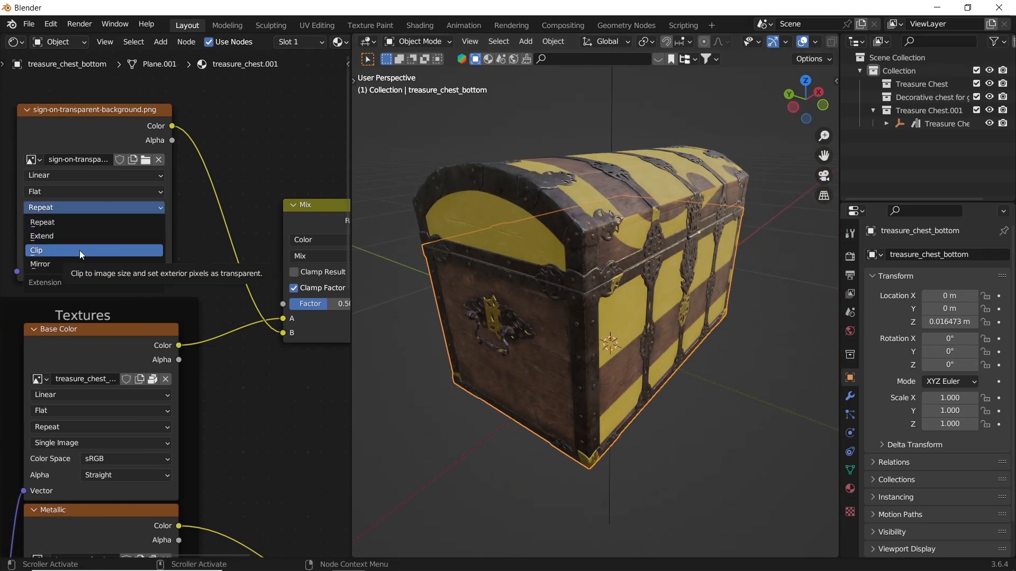
Set the sign texture extension to Clip and drive the Mix factor with its Alpha
left_click(36, 251)
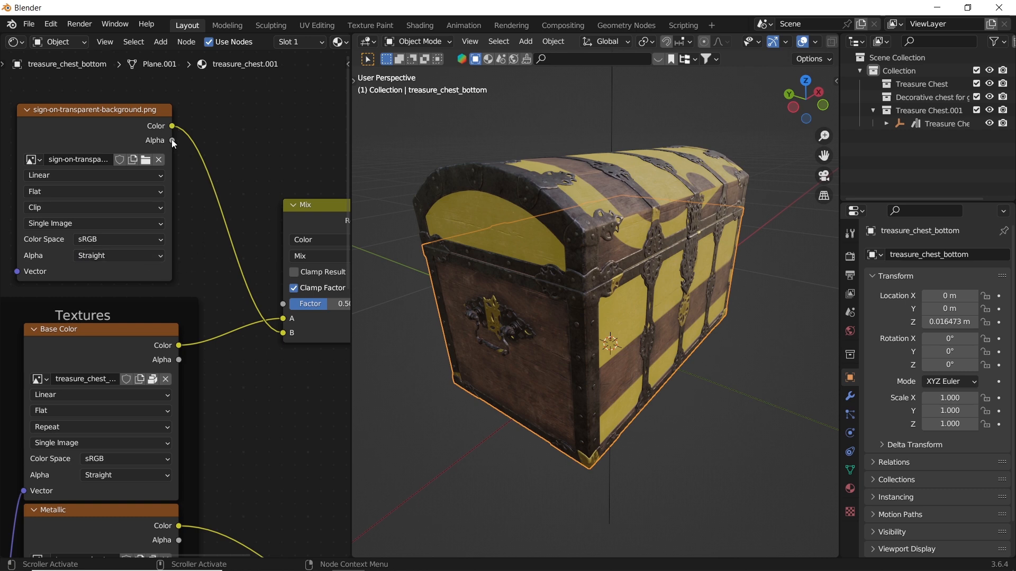
left_click_drag(173, 126, 223, 122)
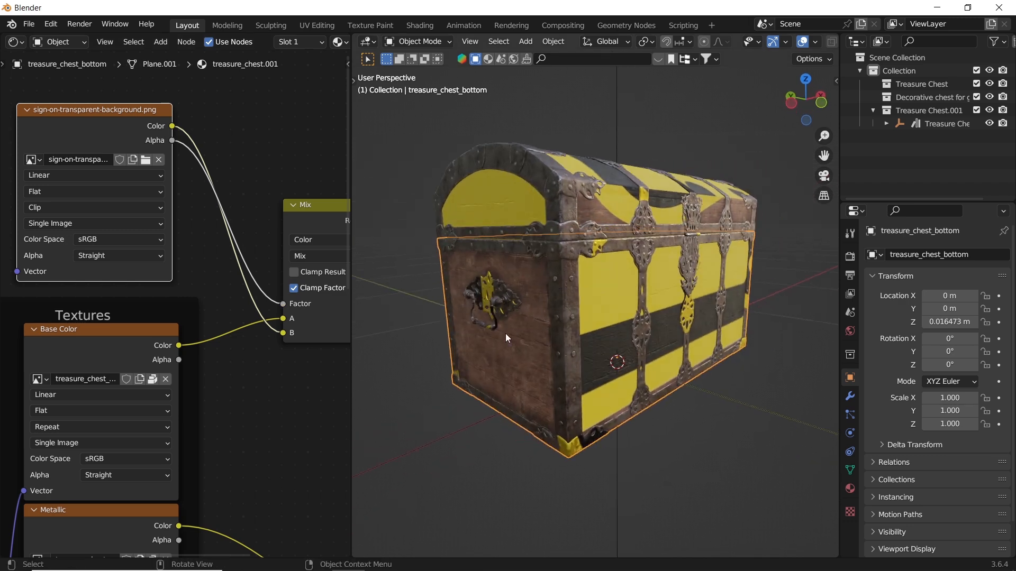
Show the chest mesh's UV Maps list in Object Data Properties and return to Object Mode
left_click(850, 470)
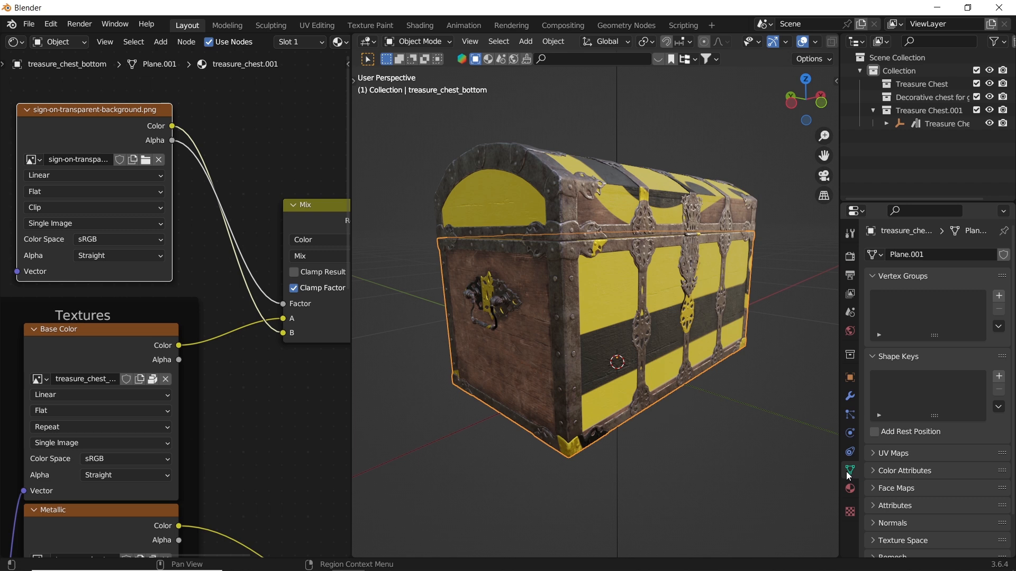
left_click(892, 453)
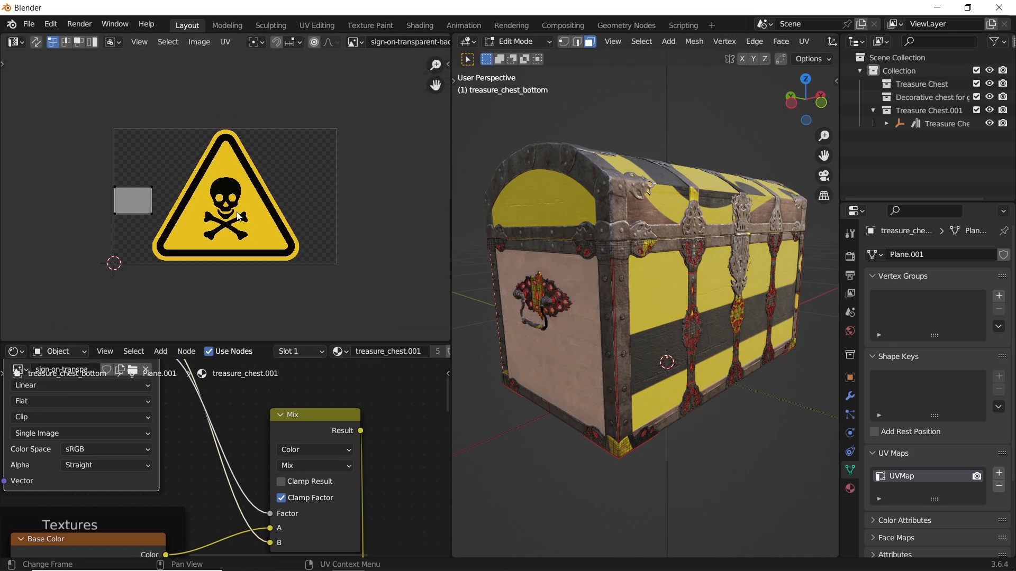
key("s")
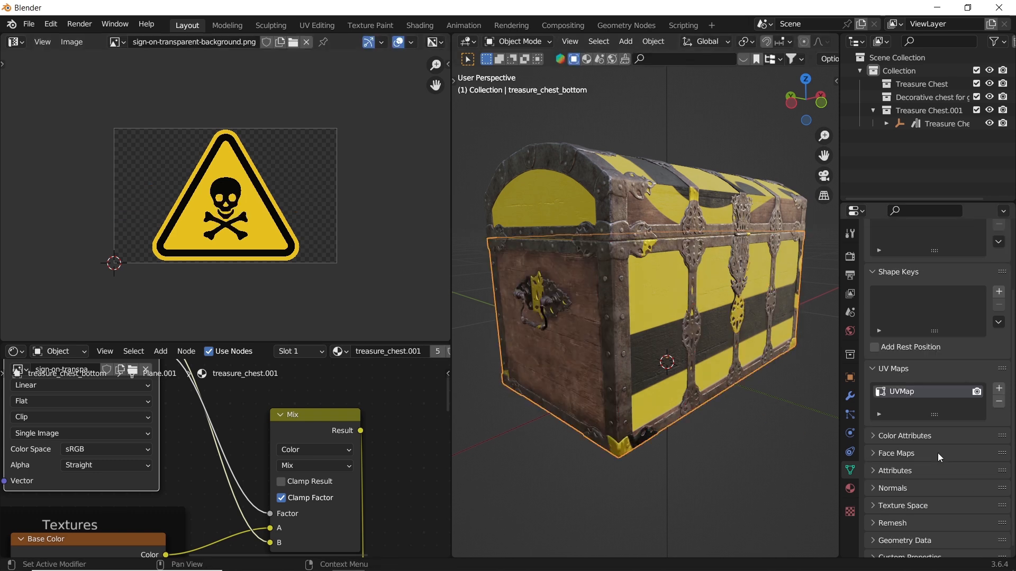
Add a second UV map to the chest and rename it 'UVMap to oil up'
left_click(999, 388)
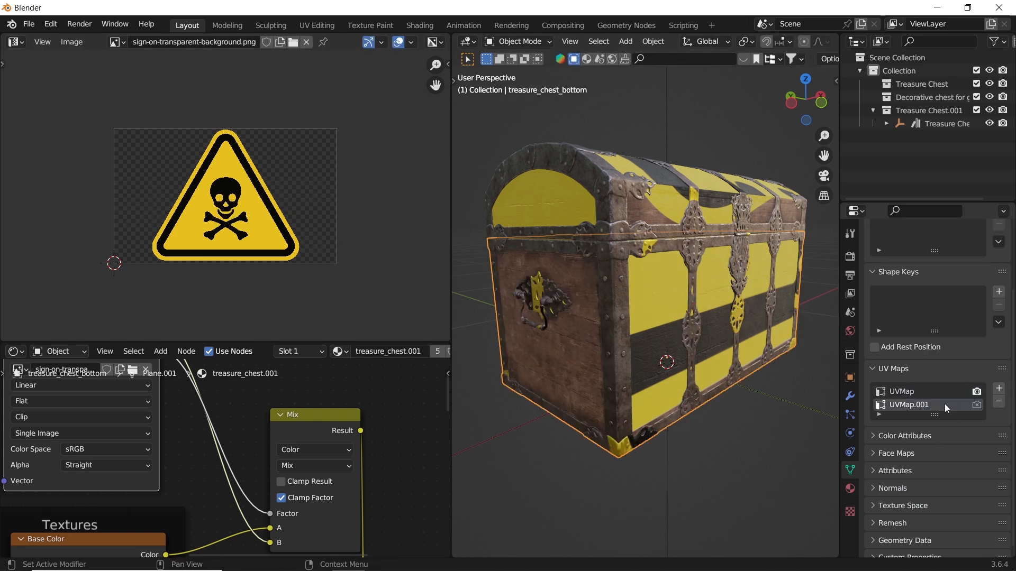
double_click(910, 404)
type(" to oil up")
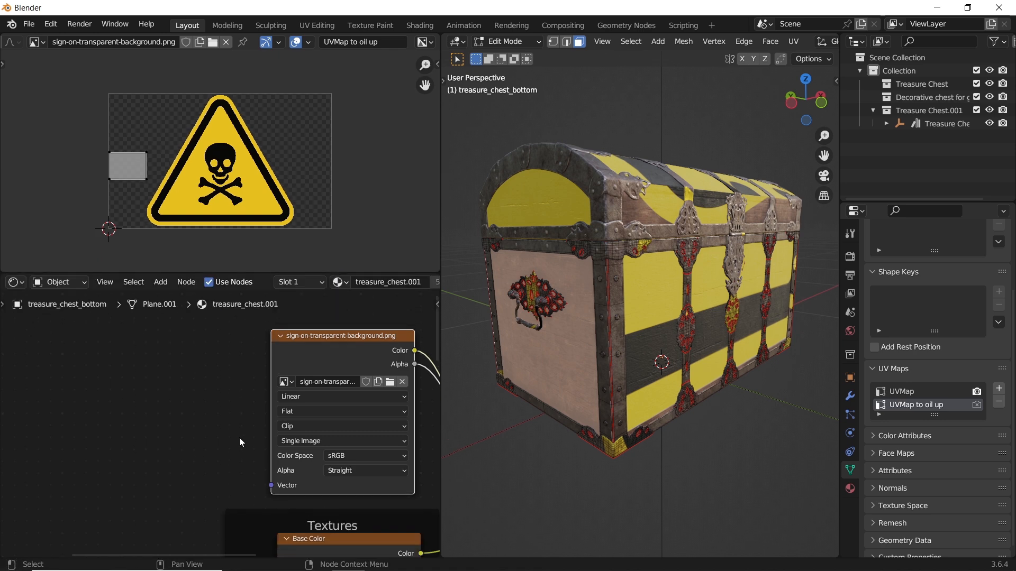
type("u")
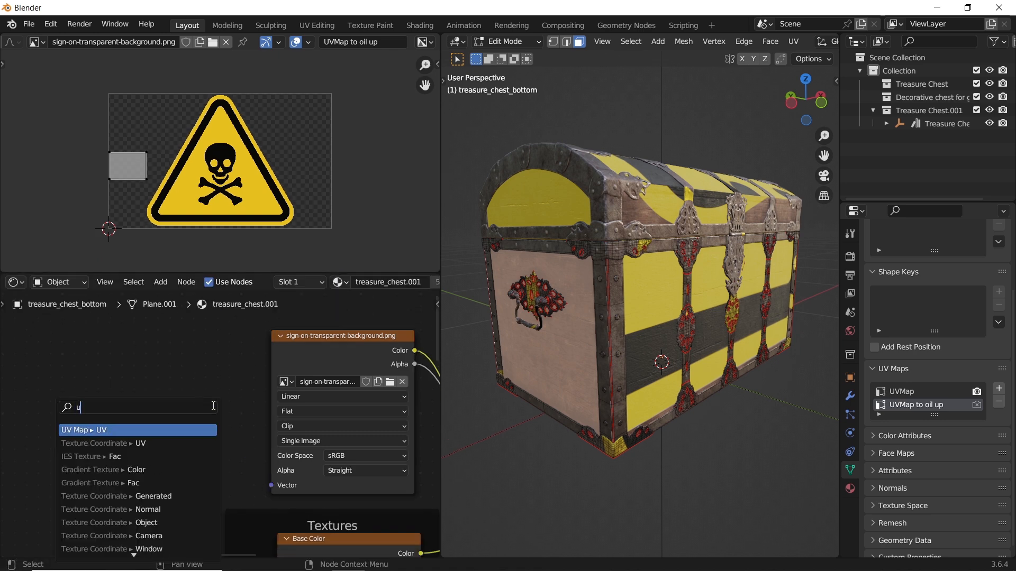